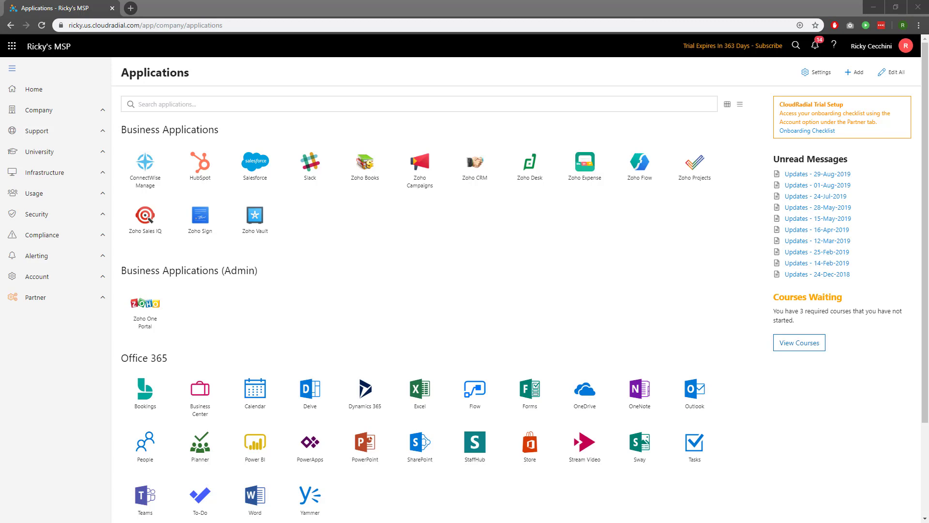
pyautogui.moveTo(701, 268)
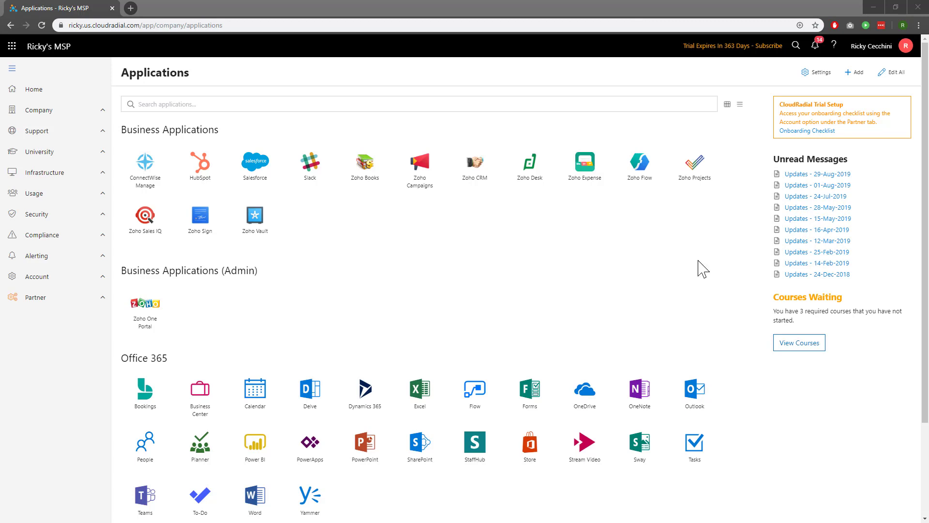
pyautogui.moveTo(482, 268)
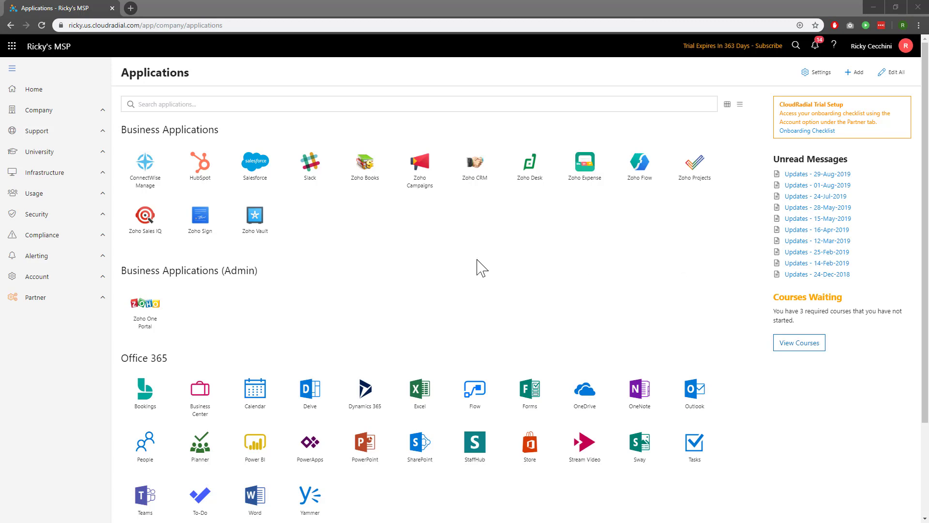
# Expand Partner in the sidebar and open its Settings page.
pyautogui.click(35, 297)
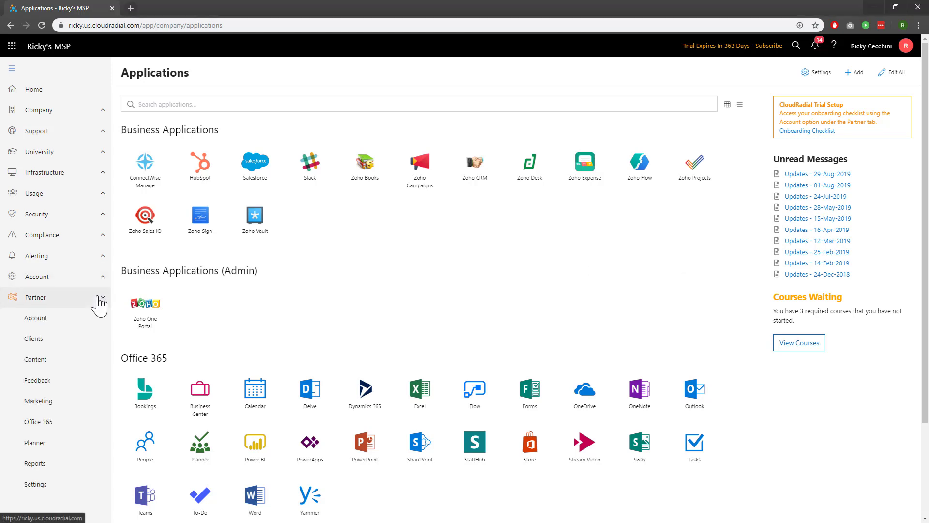
pyautogui.click(35, 484)
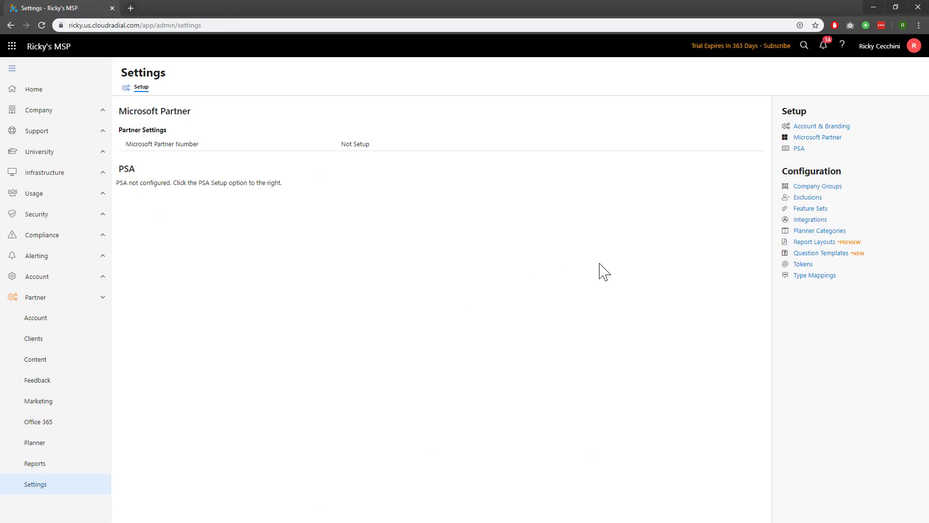
# Open Question Templates from the Configuration section.
pyautogui.click(822, 253)
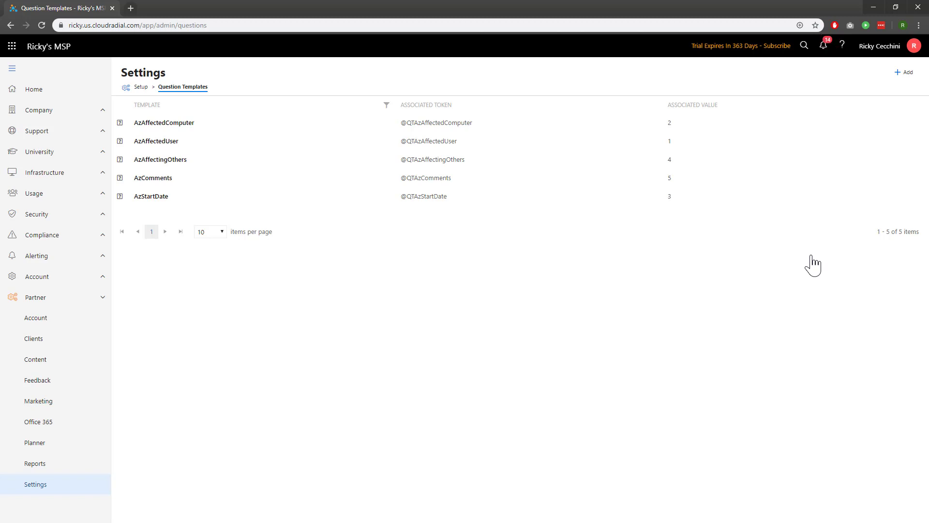
pyautogui.moveTo(556, 171)
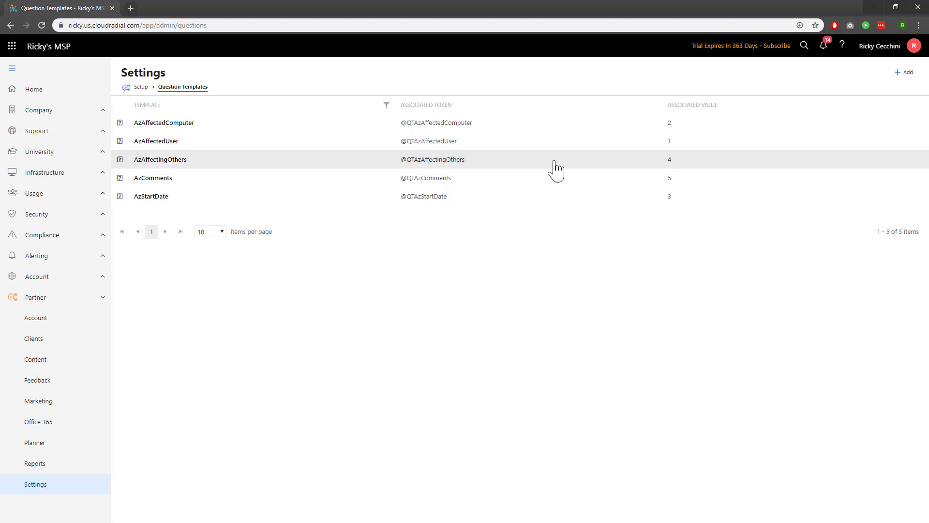
# Open AzAffectedUser and expand the reporting-for-another-user question with its extra options.
pyautogui.click(156, 140)
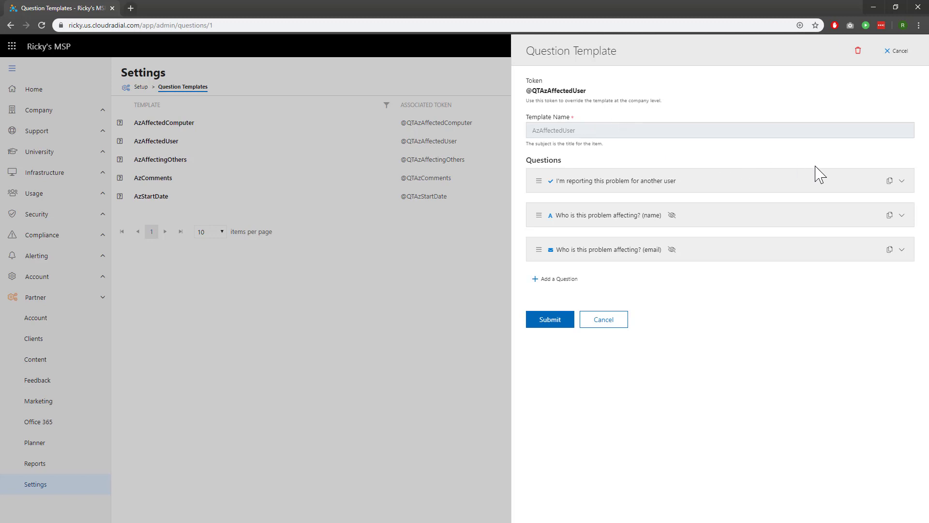
pyautogui.moveTo(828, 175)
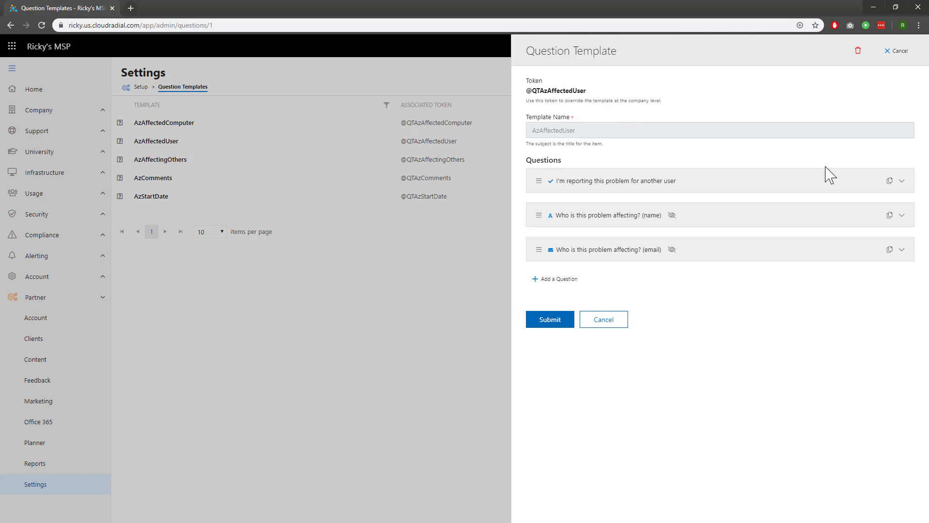
pyautogui.moveTo(903, 181)
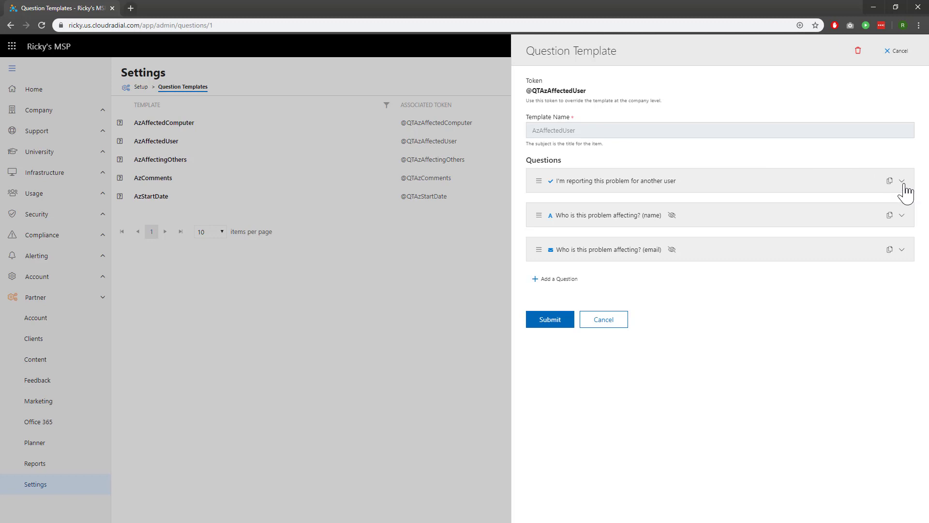
pyautogui.click(901, 181)
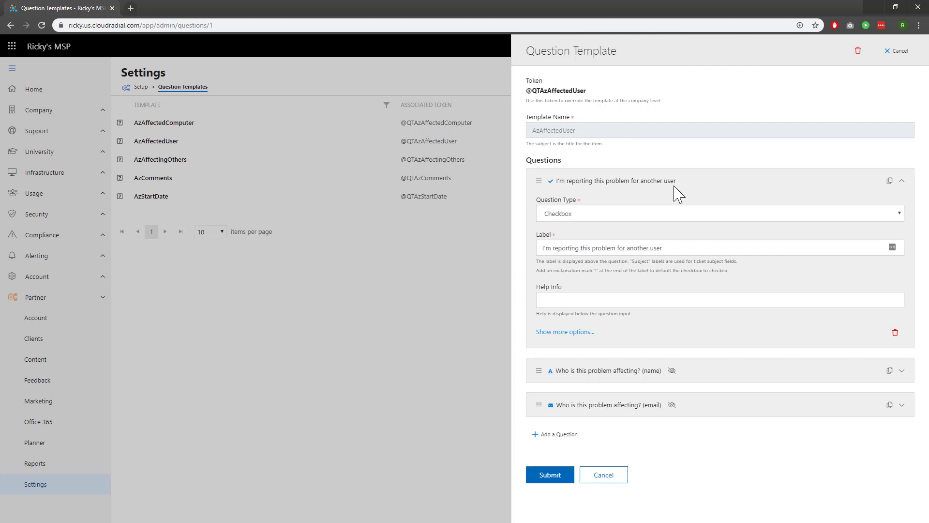
pyautogui.moveTo(682, 229)
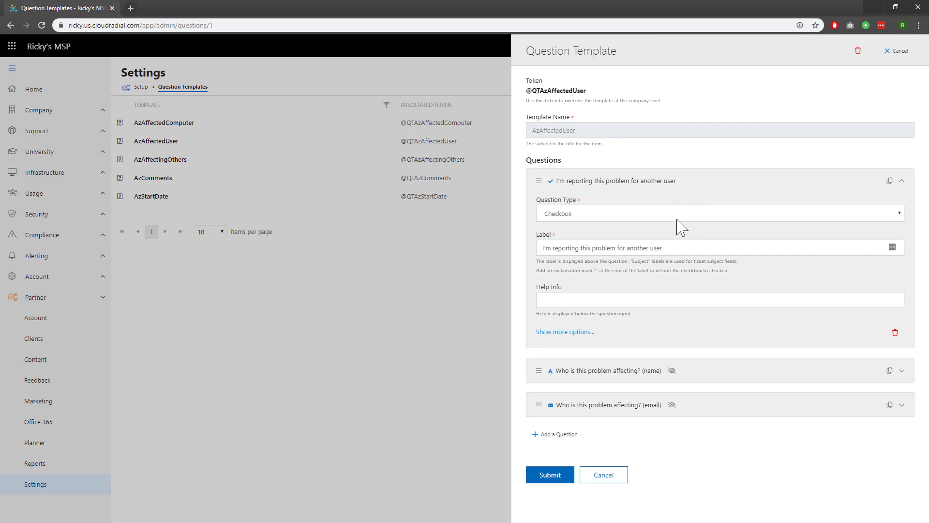
pyautogui.moveTo(601, 337)
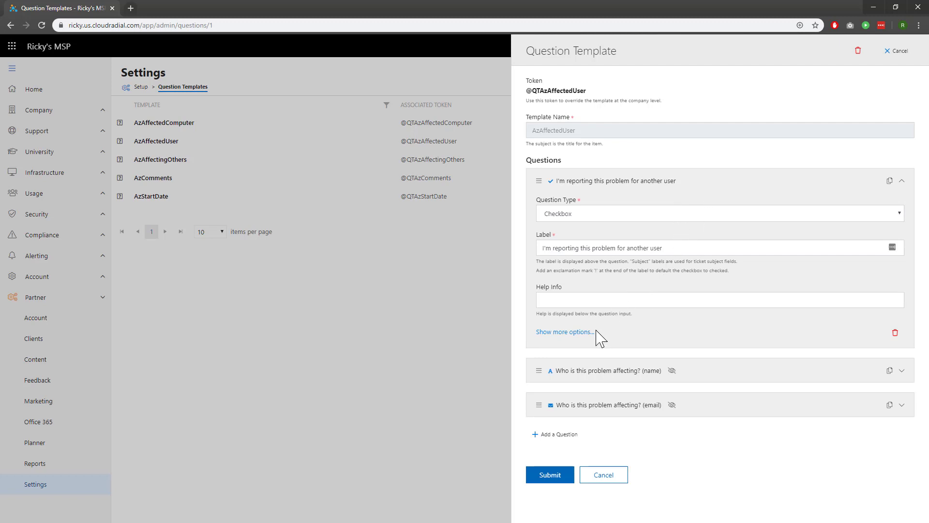
pyautogui.click(563, 332)
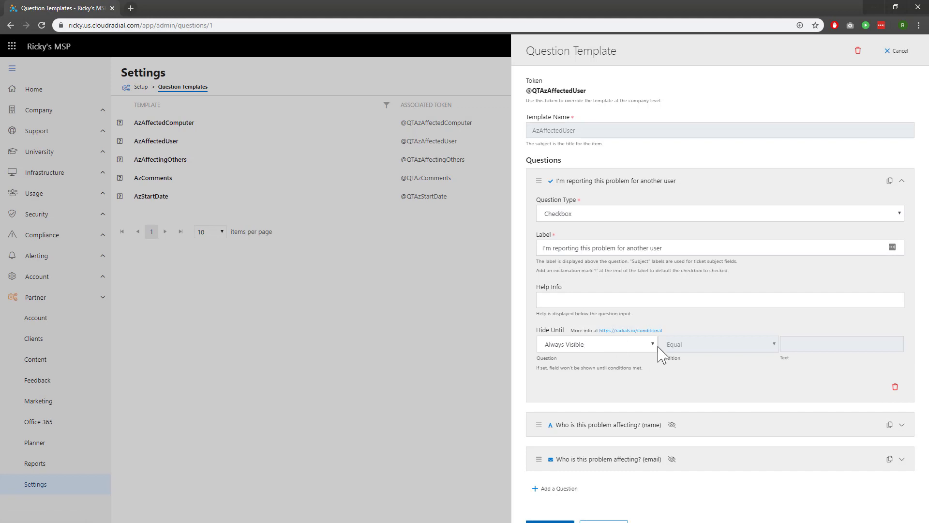
pyautogui.moveTo(659, 374)
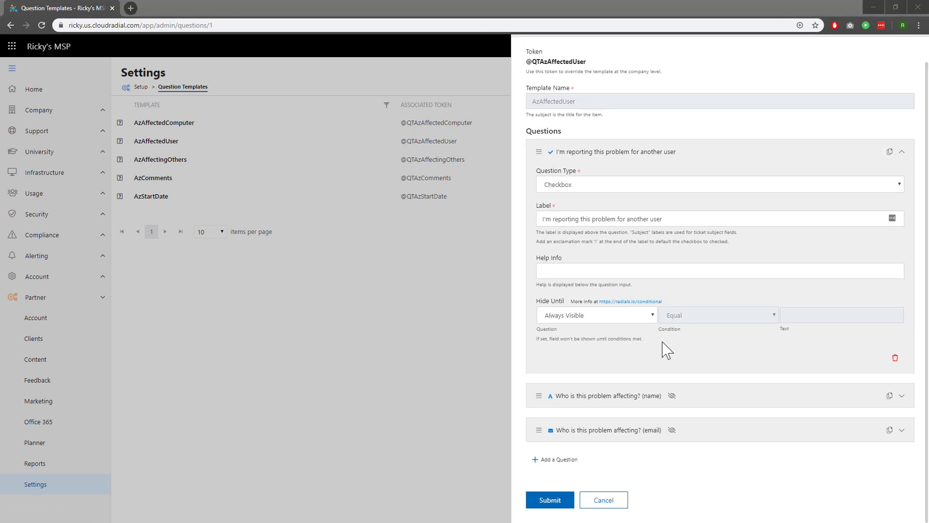
pyautogui.moveTo(692, 392)
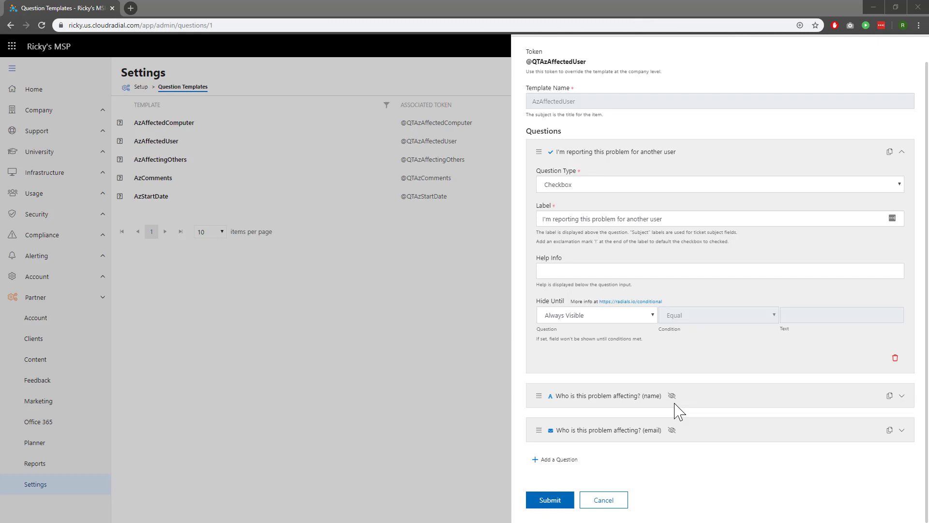
pyautogui.moveTo(795, 417)
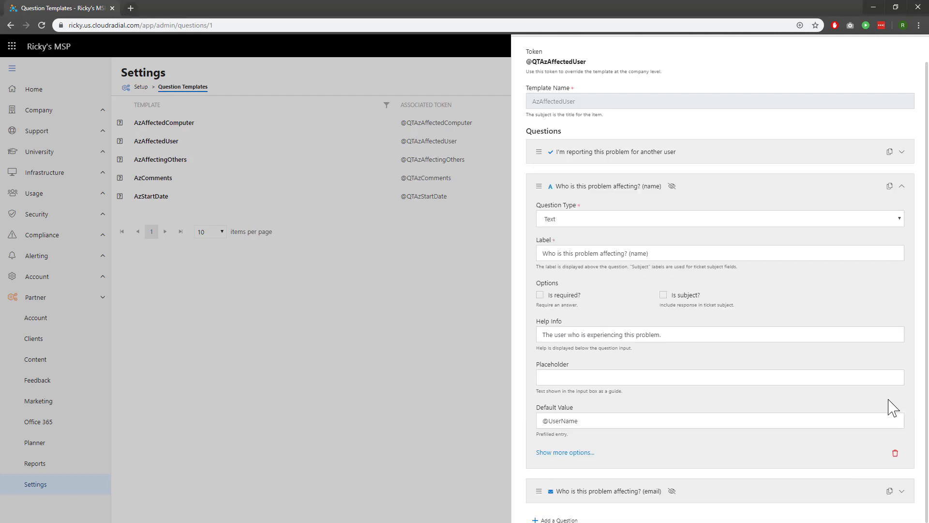
# Review the name question's Hide Until condition, then cancel back to the template list.
pyautogui.click(564, 452)
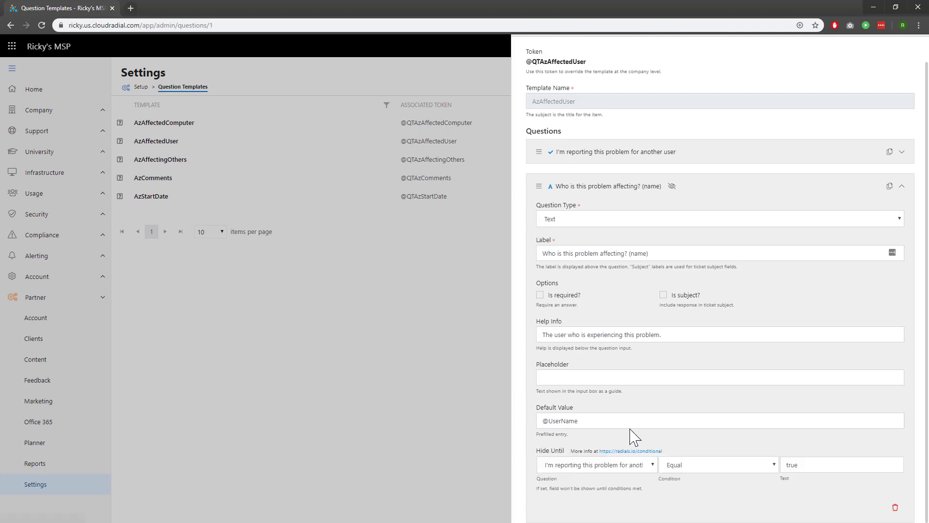
pyautogui.scroll(-3)
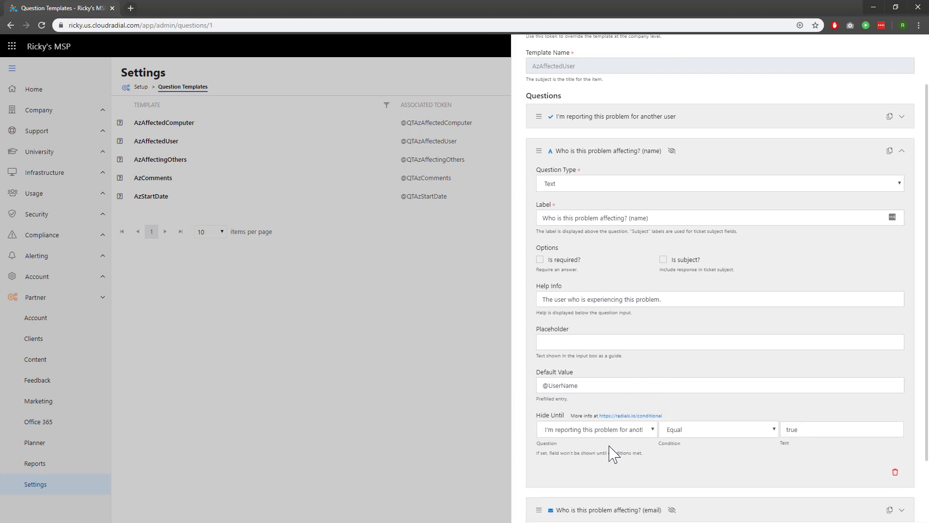
pyautogui.moveTo(776, 453)
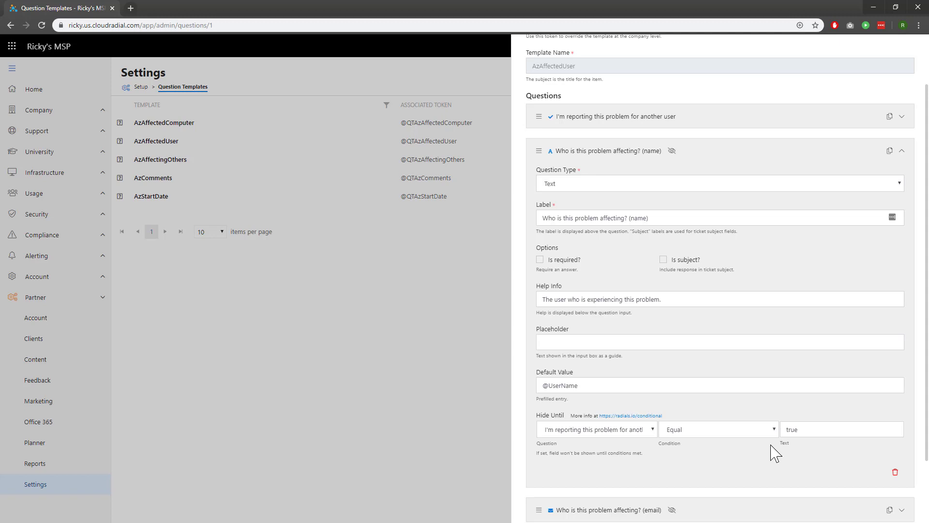
pyautogui.scroll(-3)
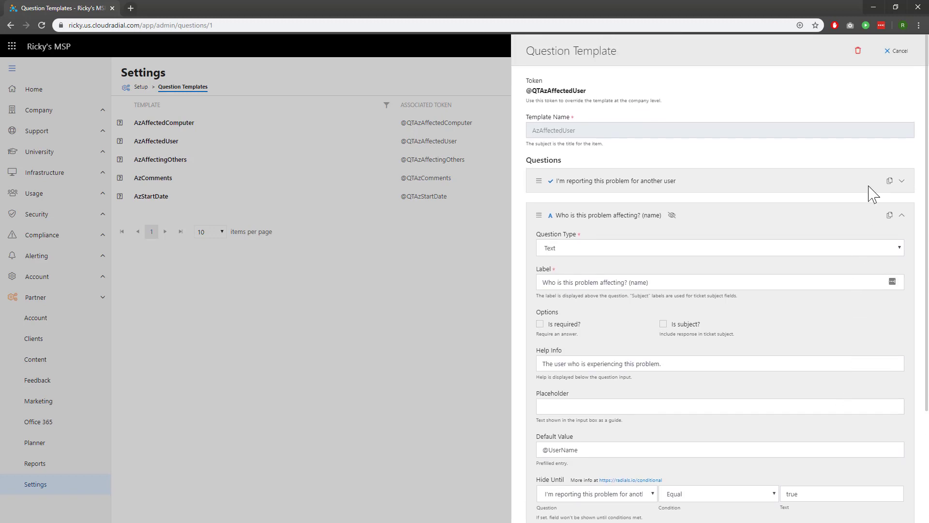
pyautogui.click(895, 52)
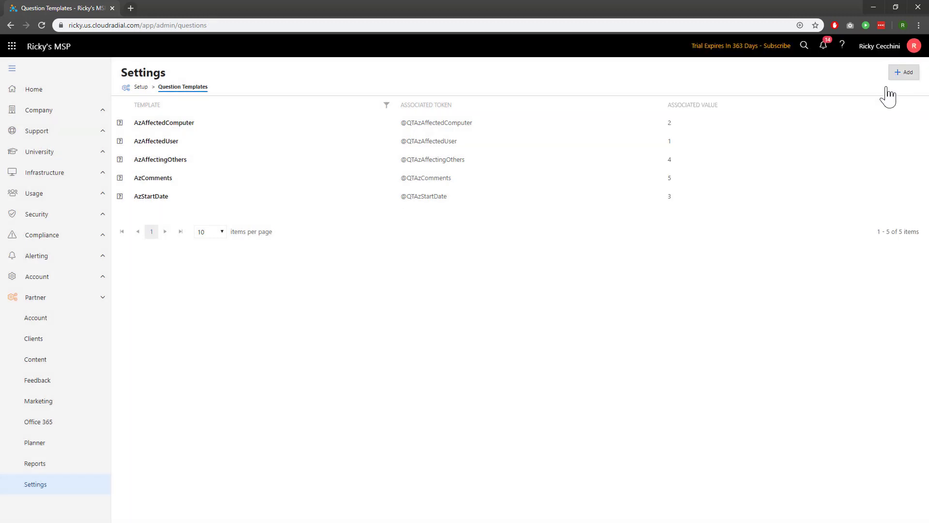
pyautogui.moveTo(851, 251)
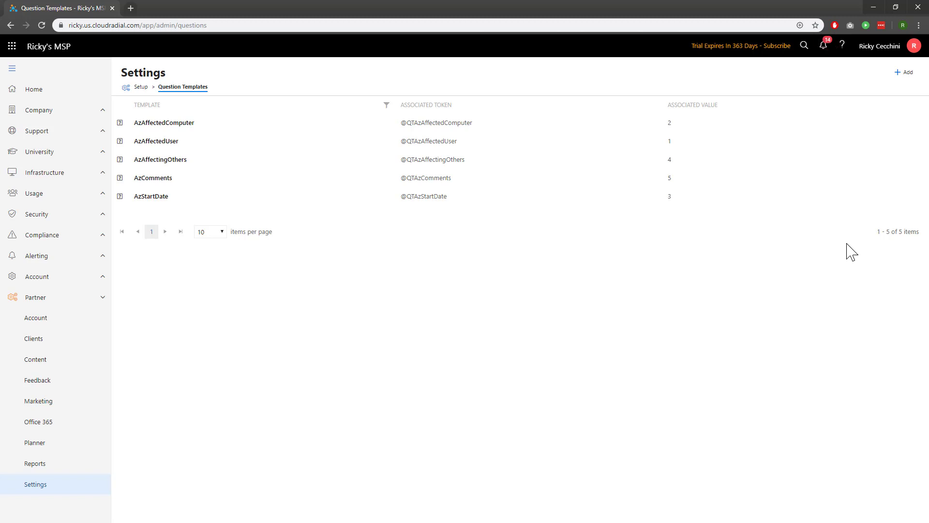
# Add a new question template and name it 'Test'.
pyautogui.click(903, 71)
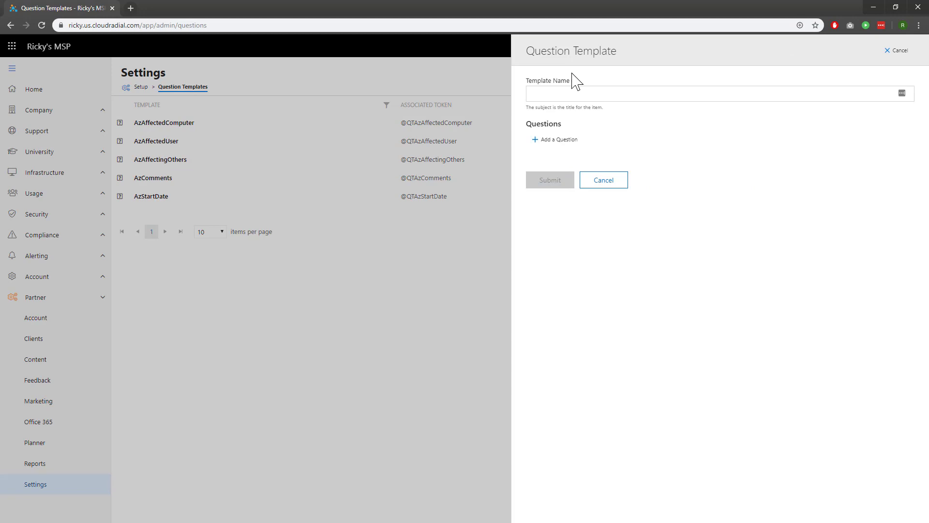
pyautogui.click(711, 93)
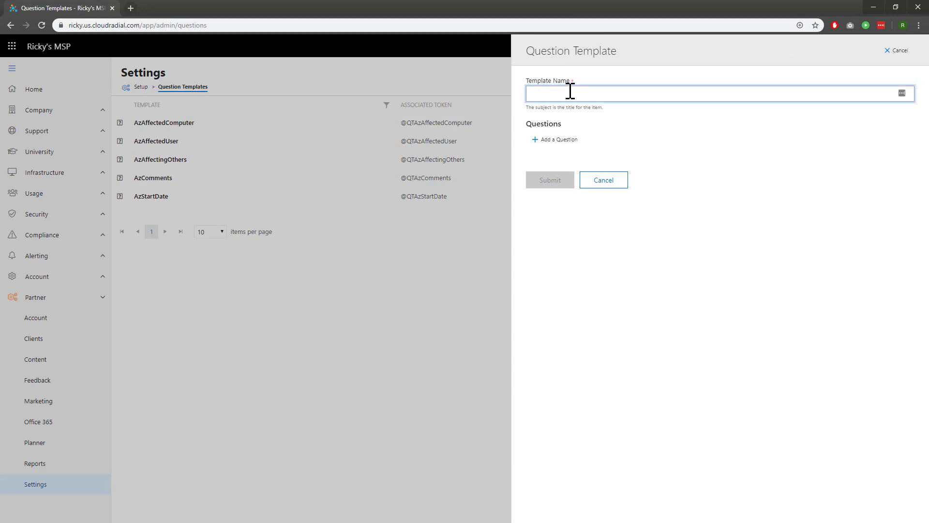
pyautogui.write('Test')
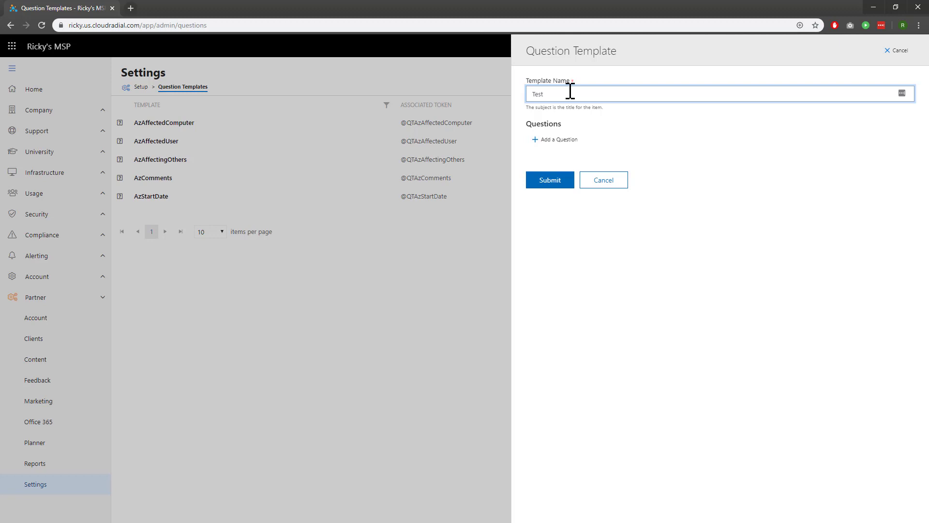
# Add questions 'Do you need additional assistance?' and 'How can we assist you?' and reveal the second one's Hide Until options.
pyautogui.click(557, 140)
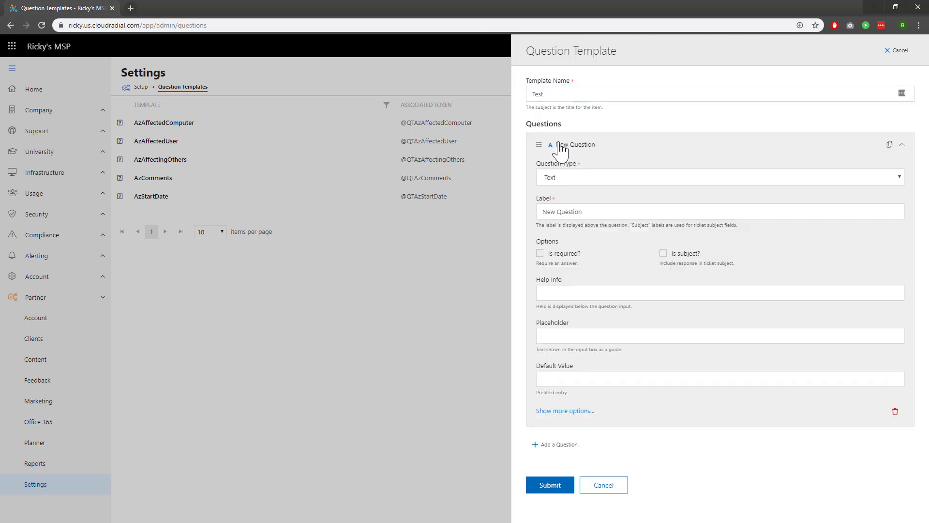
pyautogui.write('Do you need additiona')
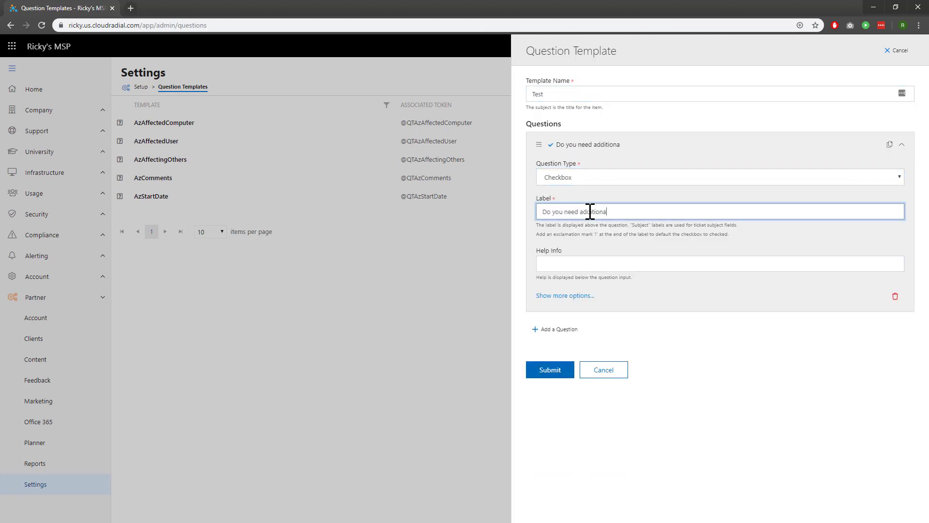
pyautogui.click(553, 329)
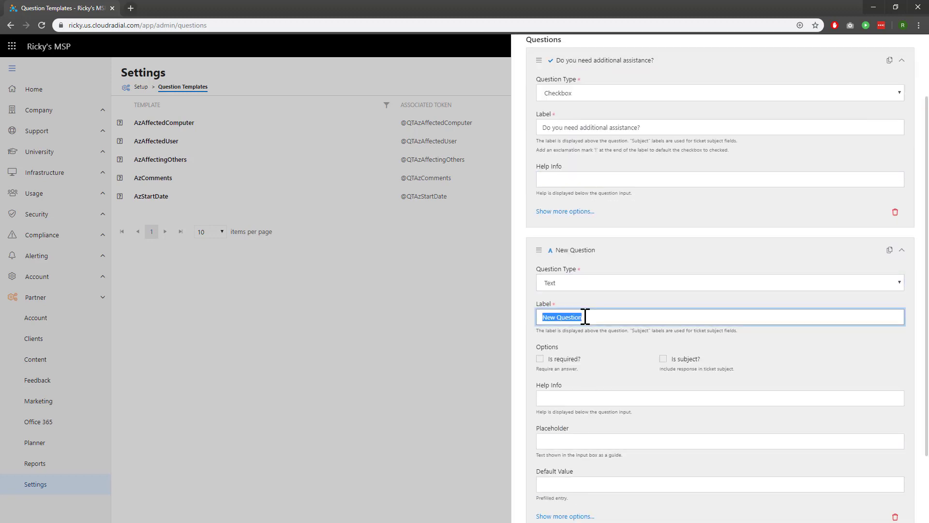
pyautogui.write('How can we assist you?')
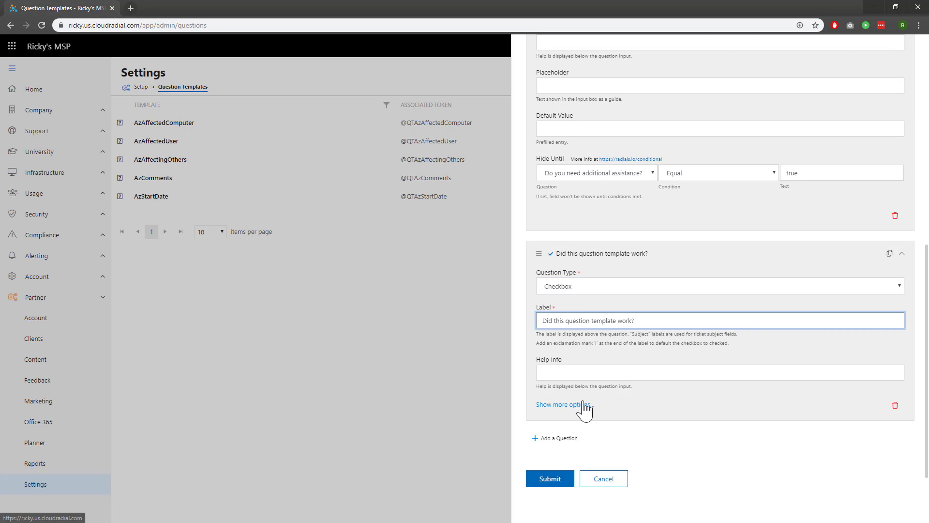
pyautogui.click(560, 404)
pyautogui.write('true')
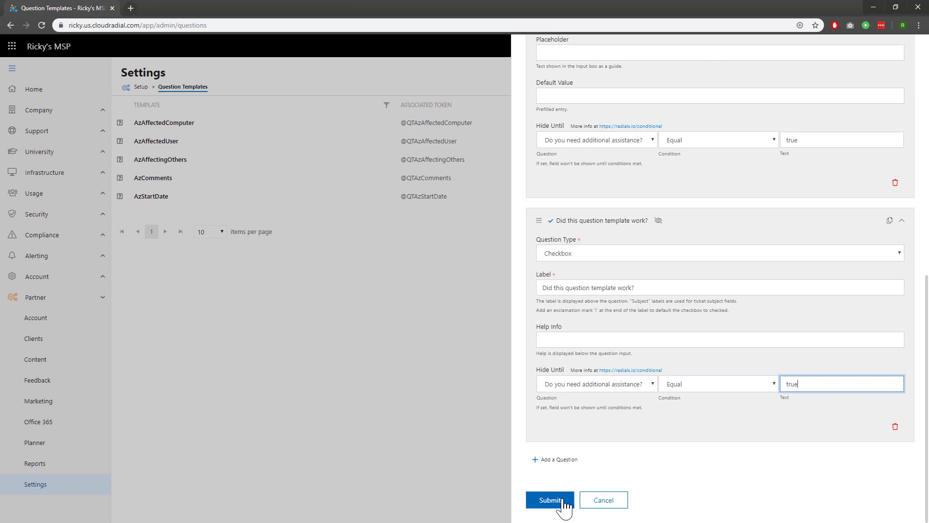
pyautogui.click(549, 499)
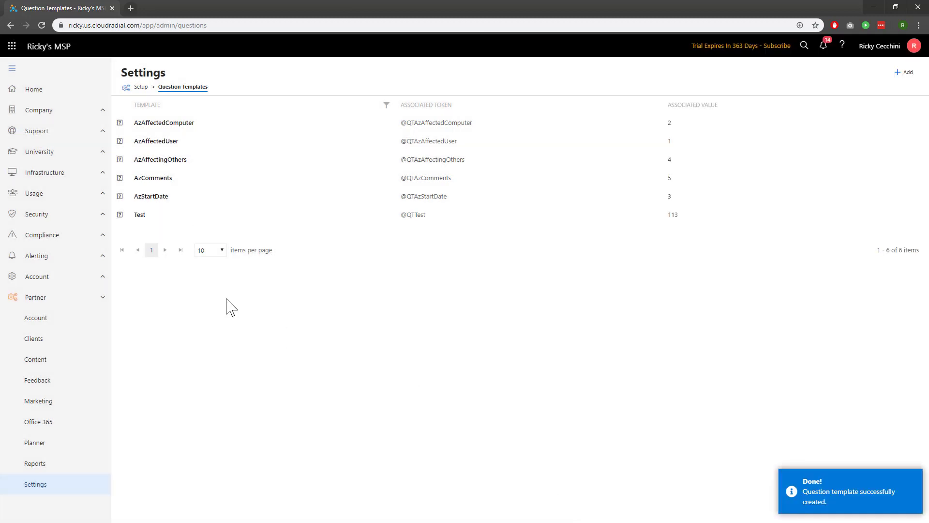
pyautogui.moveTo(402, 239)
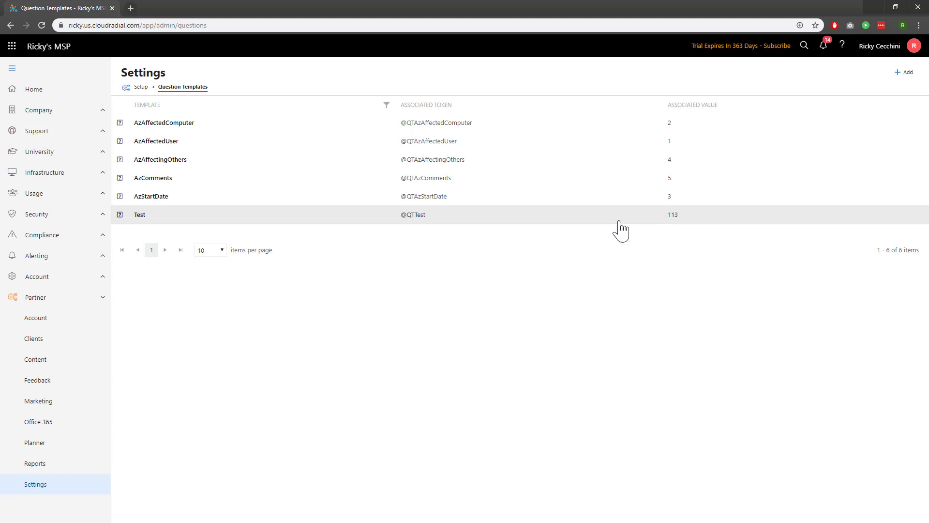
pyautogui.moveTo(69, 366)
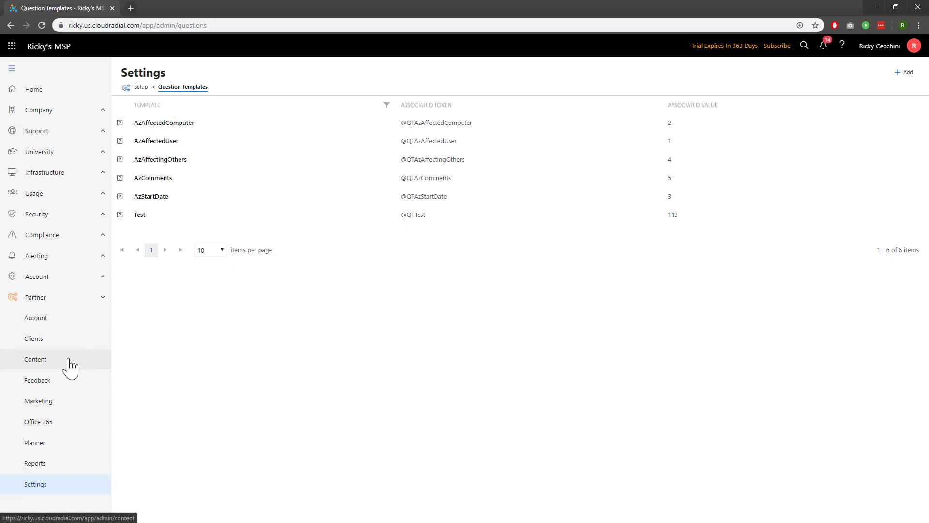
# Go to Partner Content and open Sample Problem Reports - Test Catalog.
pyautogui.click(35, 358)
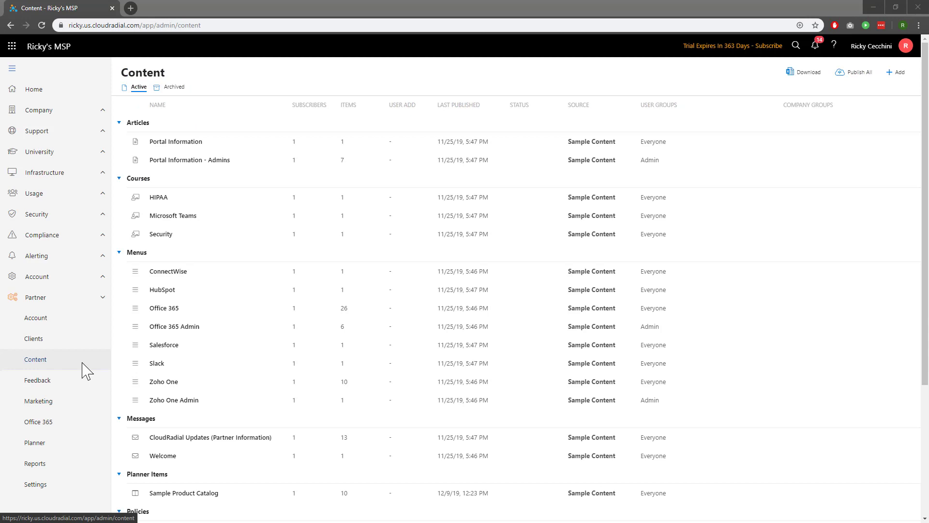
pyautogui.moveTo(178, 363)
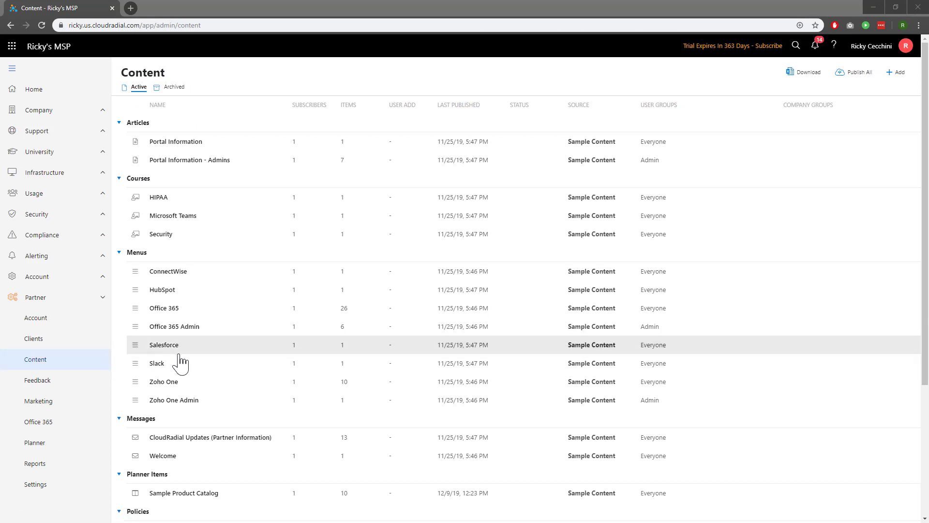
pyautogui.scroll(-3)
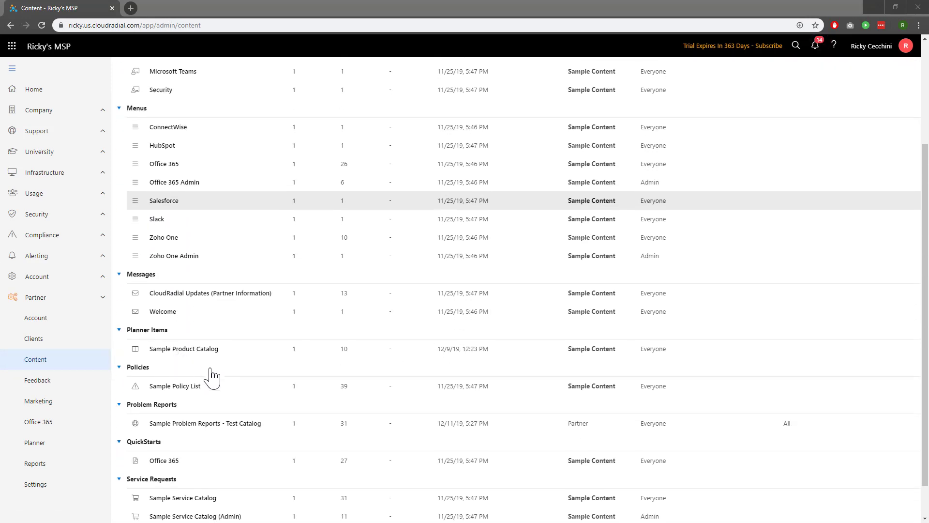
pyautogui.moveTo(252, 438)
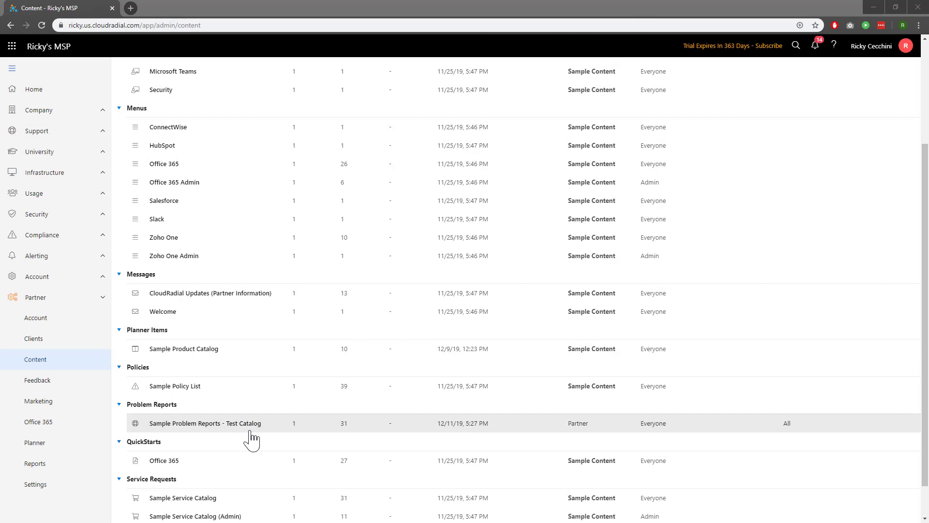
pyautogui.click(205, 423)
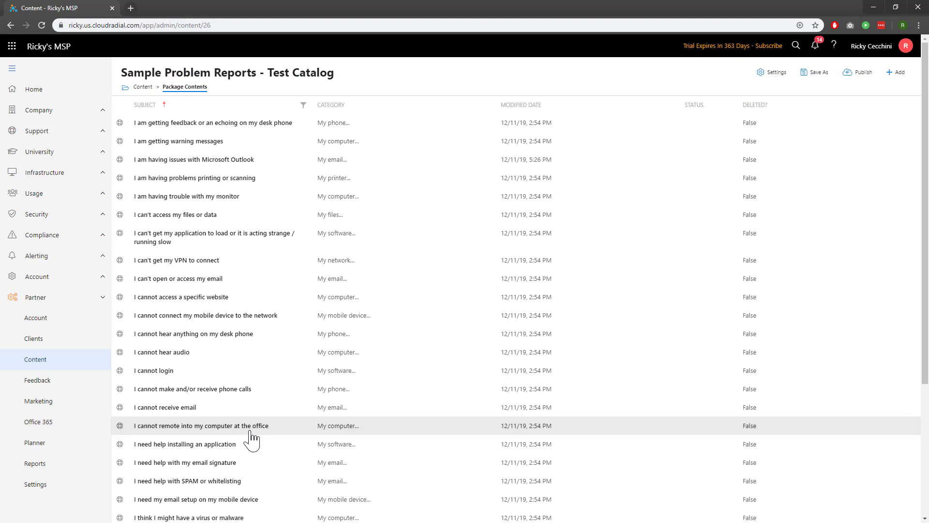
pyautogui.moveTo(271, 166)
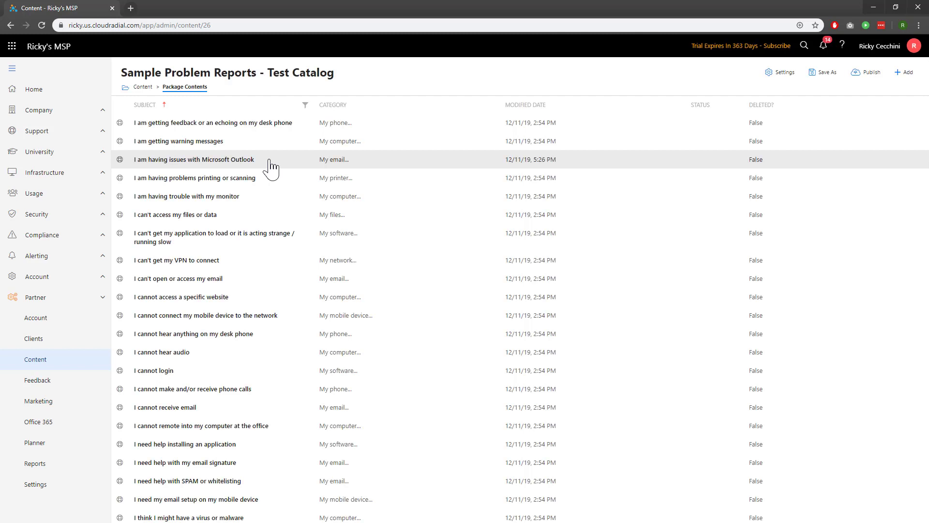
# Add a Template-type question using Test to 'I am having issues with Microsoft Outlook'.
pyautogui.click(194, 159)
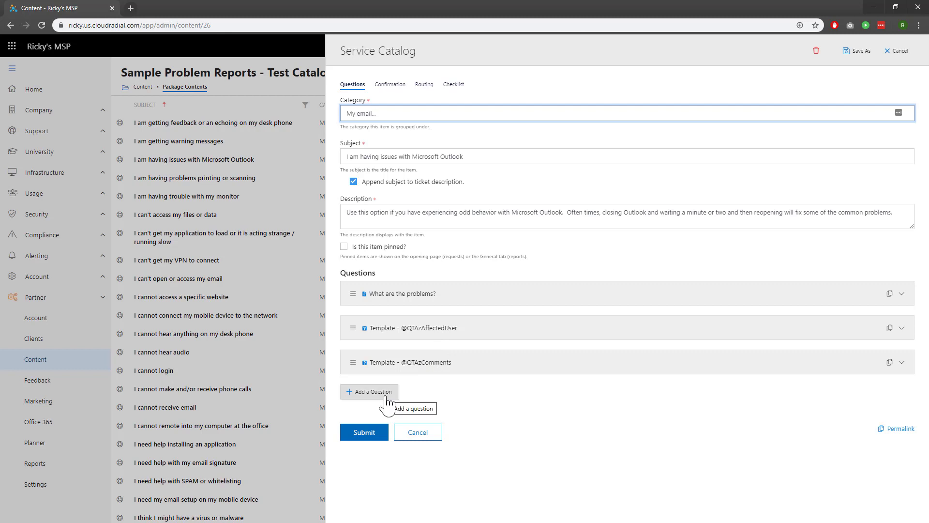
pyautogui.click(368, 391)
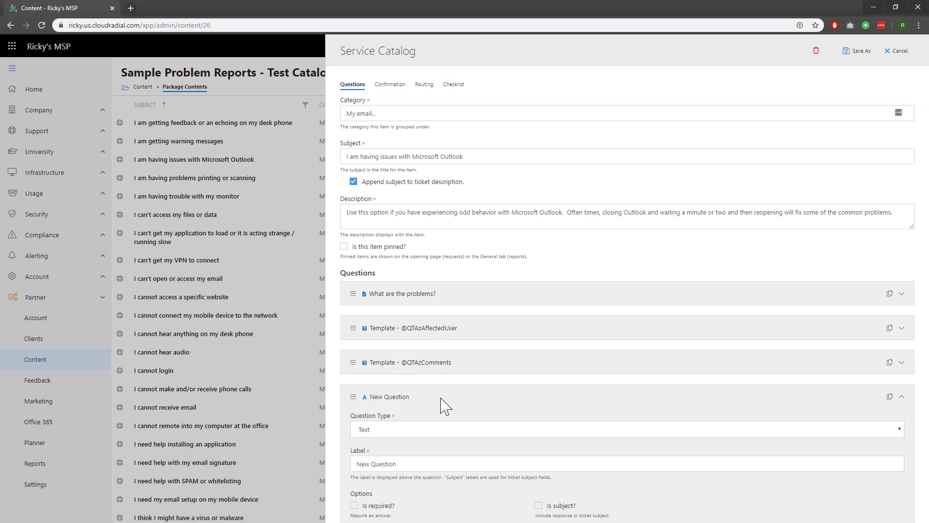
pyautogui.click(626, 429)
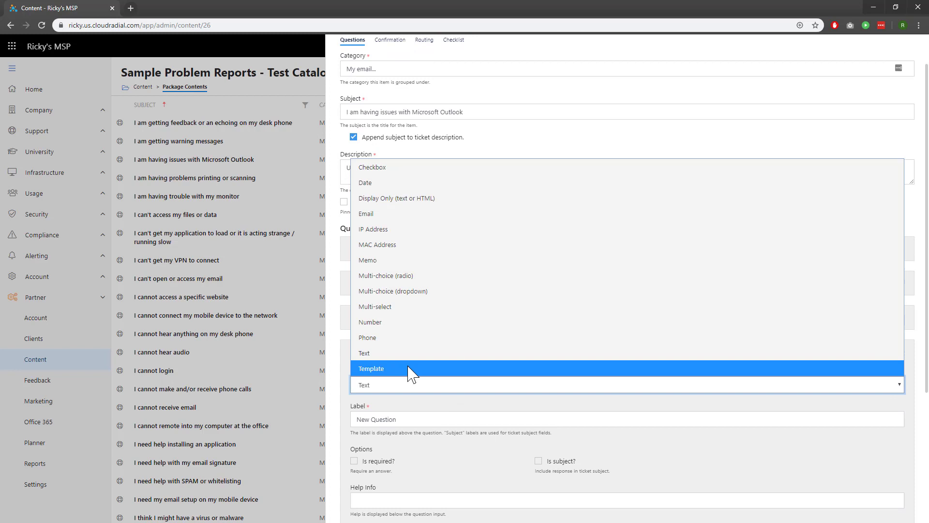
pyautogui.click(371, 368)
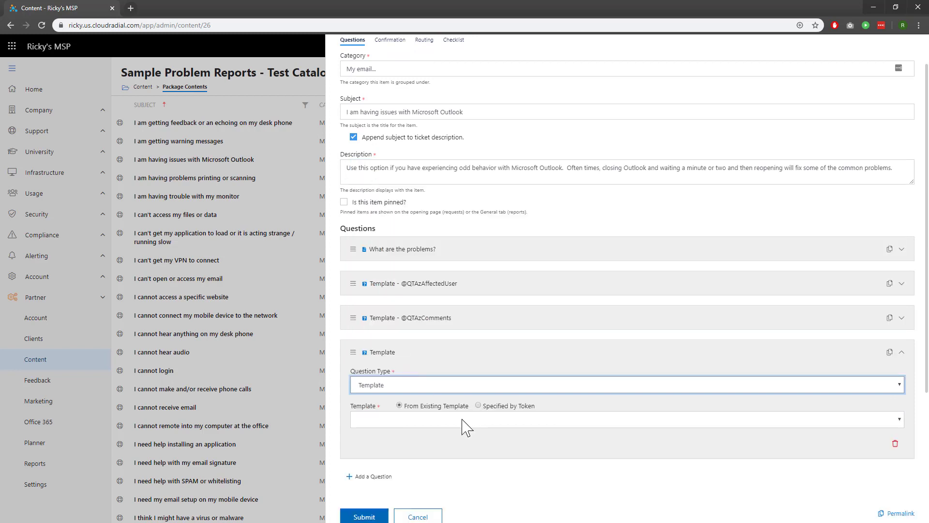
pyautogui.click(625, 418)
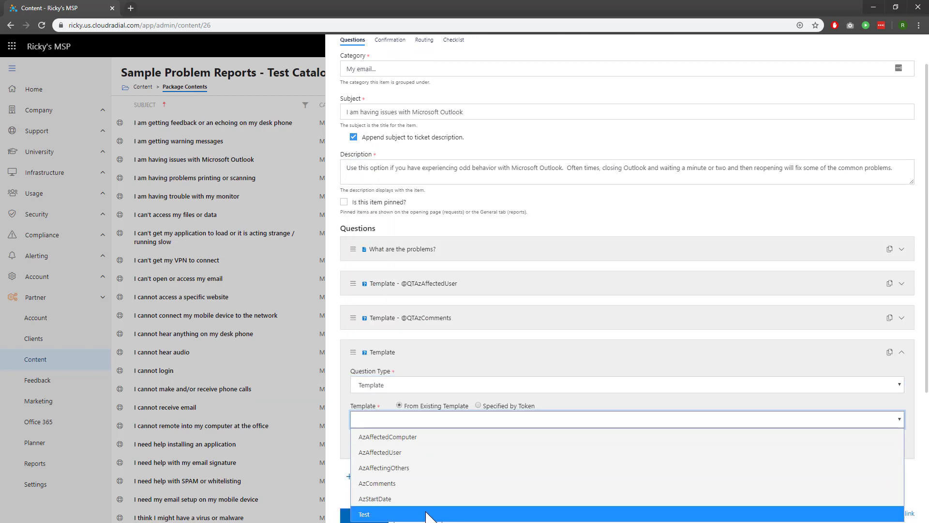
pyautogui.click(365, 513)
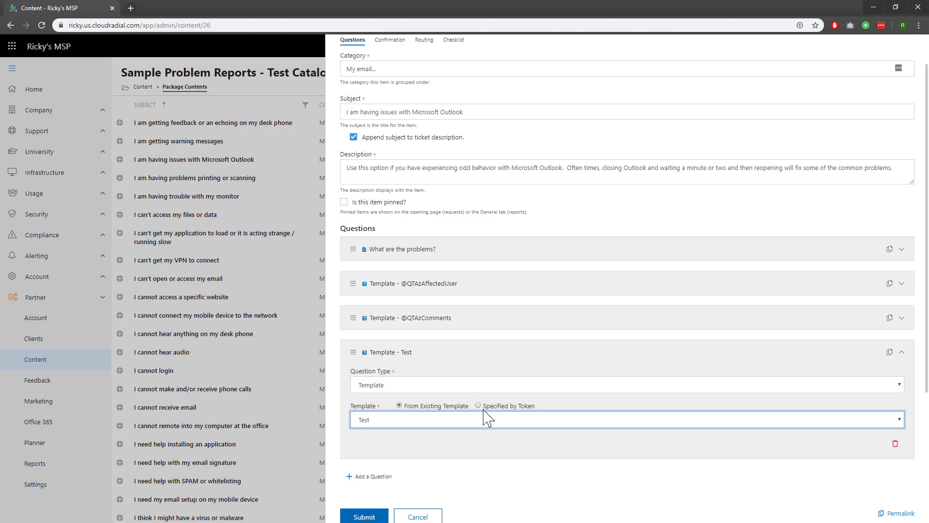
pyautogui.scroll(-3)
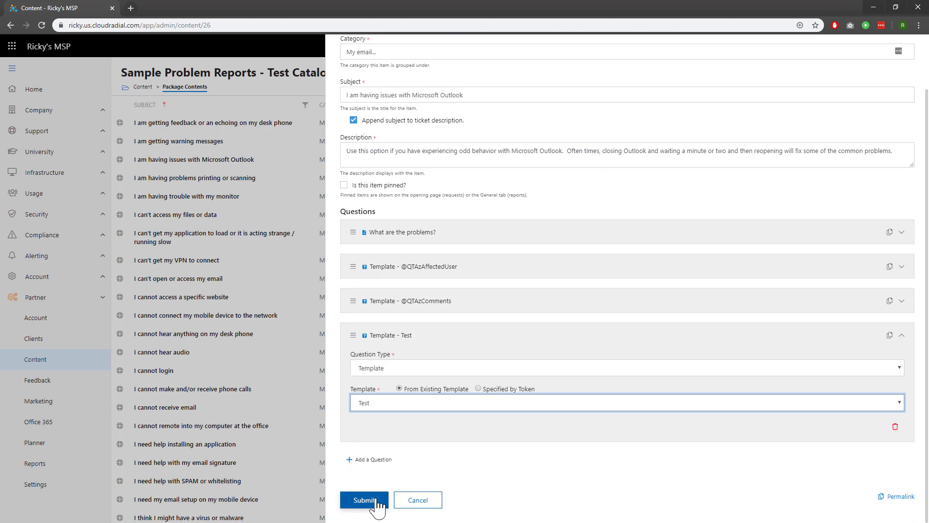
# Submit the edited Outlook report and publish the catalog package.
pyautogui.click(364, 499)
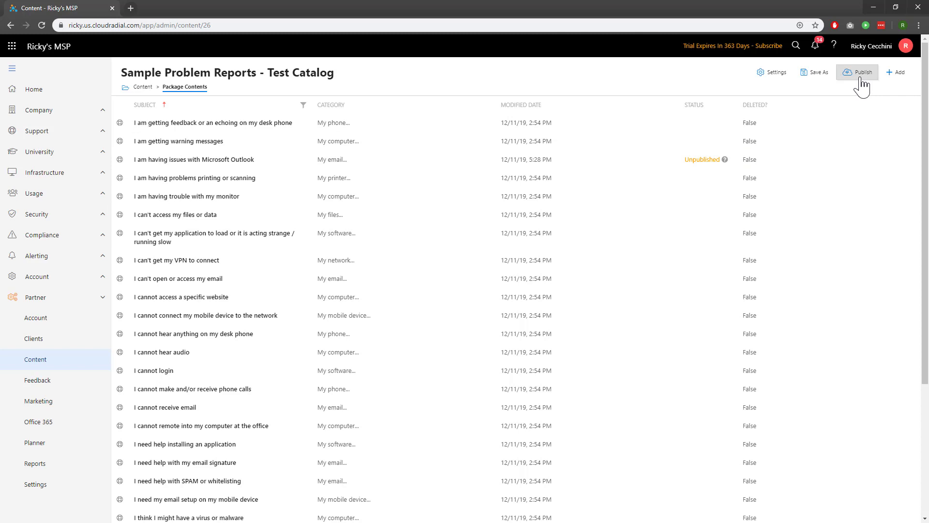
pyautogui.click(857, 71)
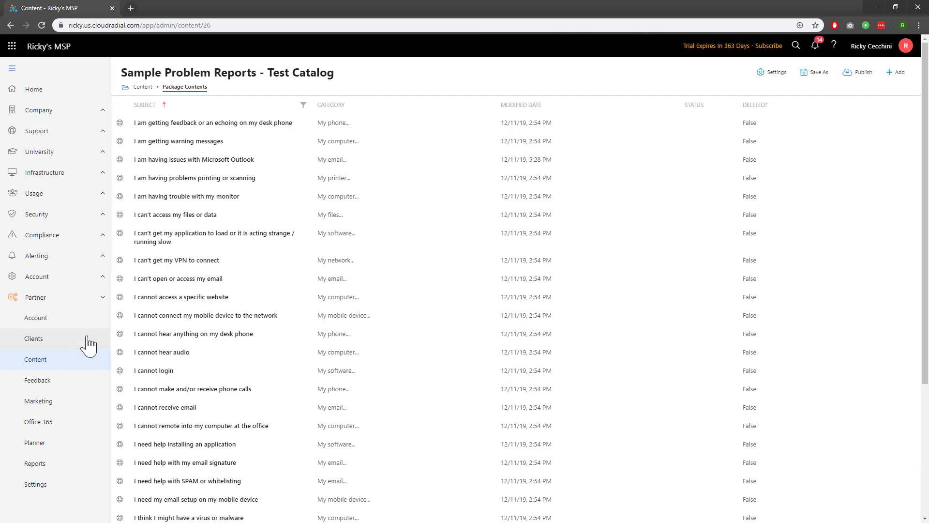
# Impersonate an end user of the MSP's own company from Partner > Clients.
pyautogui.click(34, 339)
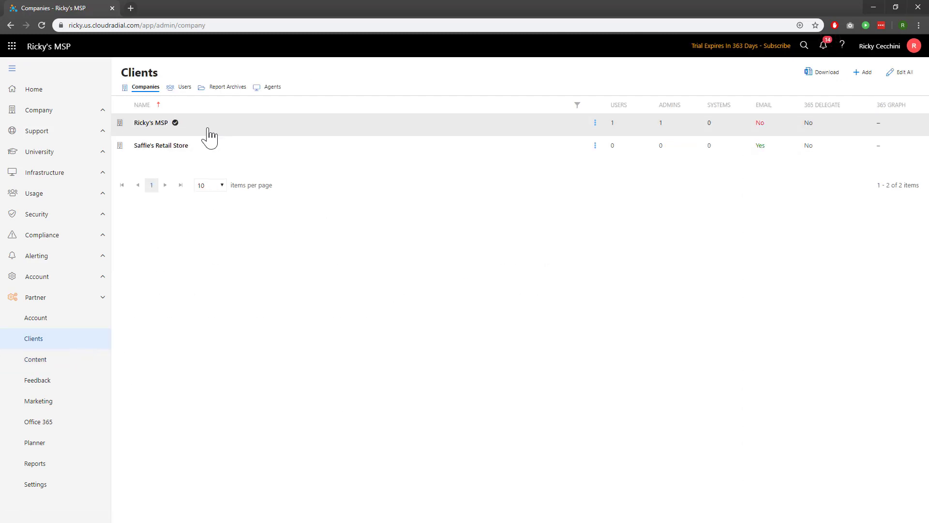
pyautogui.click(151, 123)
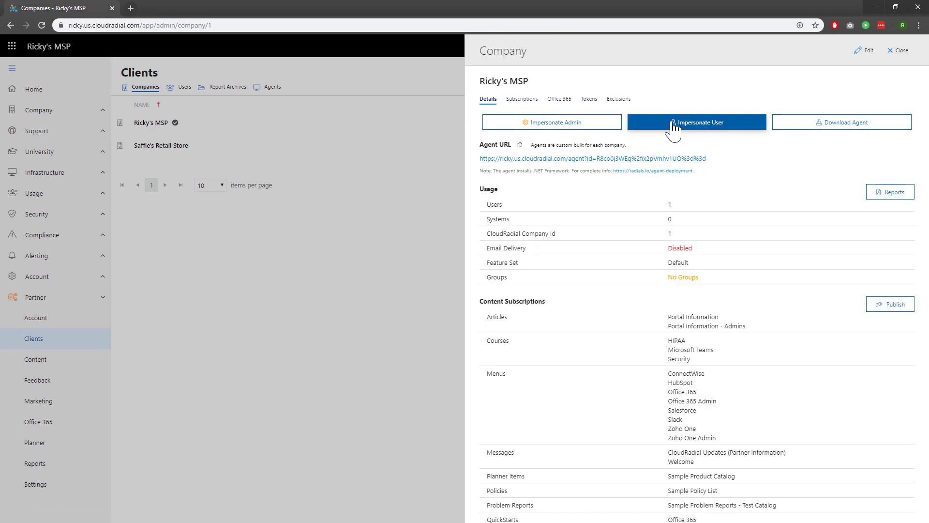
pyautogui.click(696, 122)
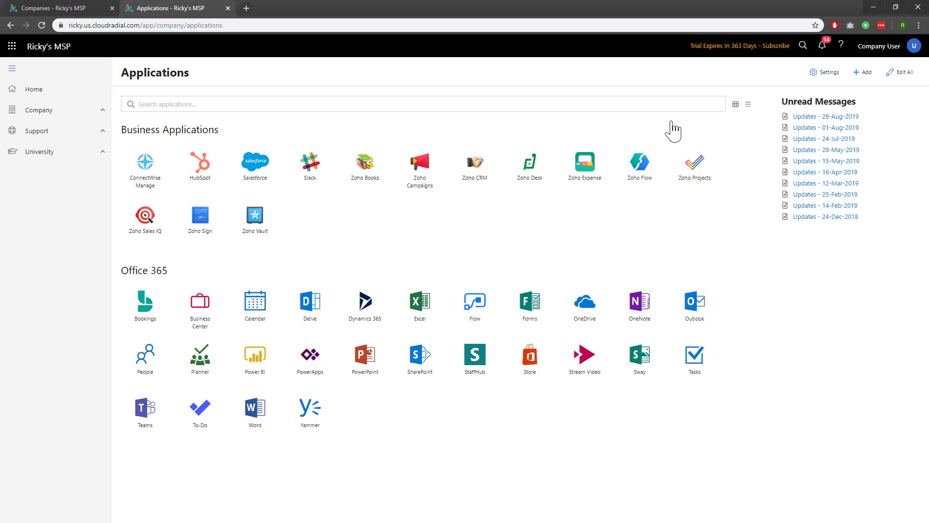
# Reach the Microsoft Outlook issue form under Support > Report a Problem > My email.
pyautogui.click(36, 130)
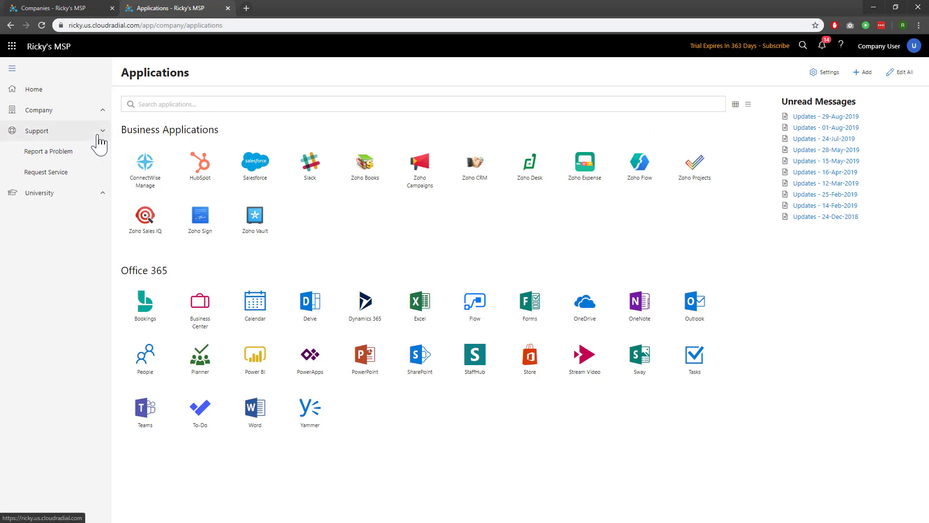
pyautogui.click(48, 152)
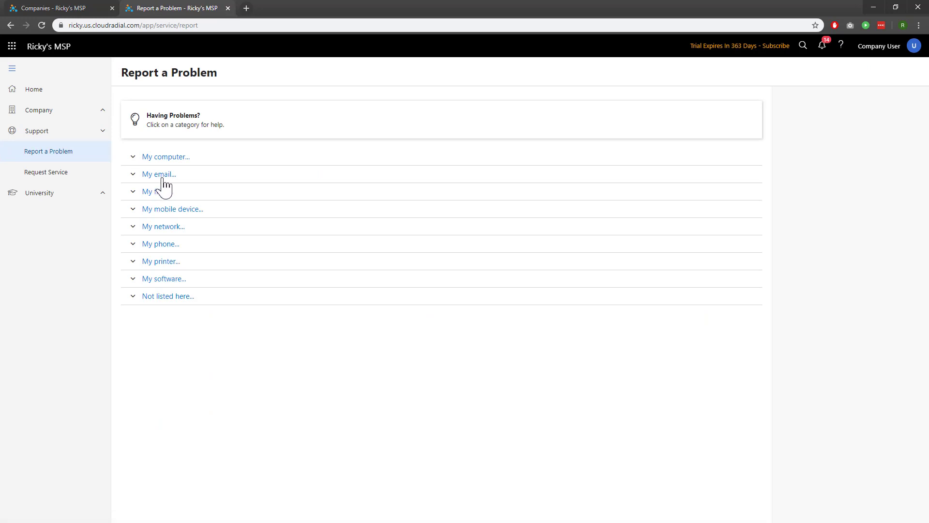
pyautogui.click(159, 174)
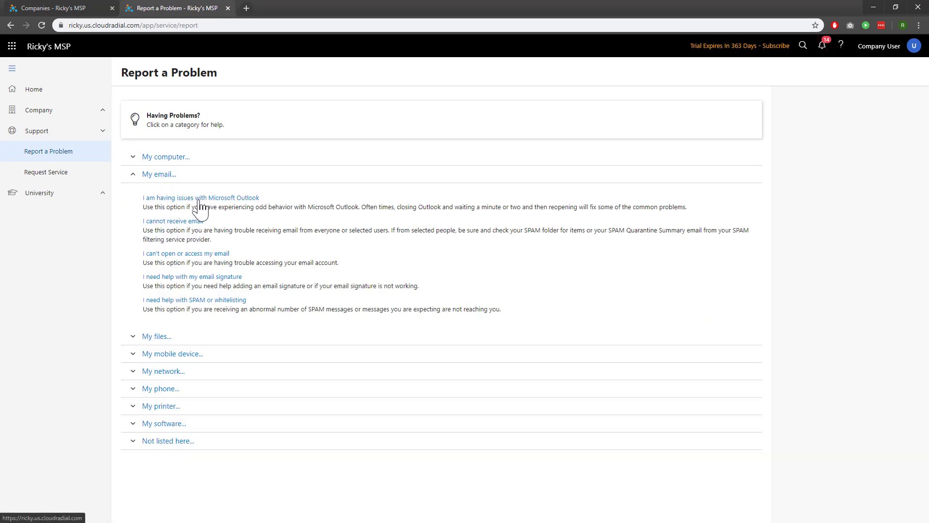
pyautogui.click(201, 197)
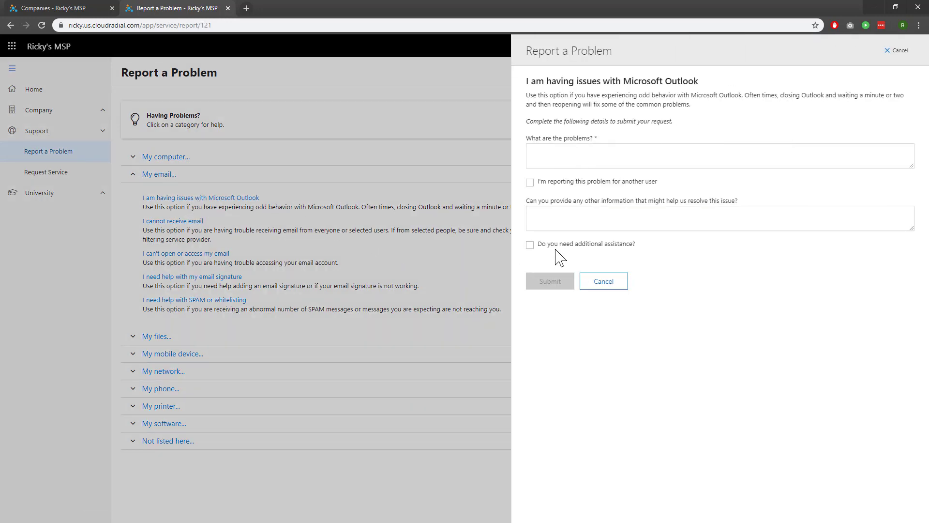
# Tick 'Do you need additional assistance?' to reveal the follow-up and template questions.
pyautogui.click(529, 244)
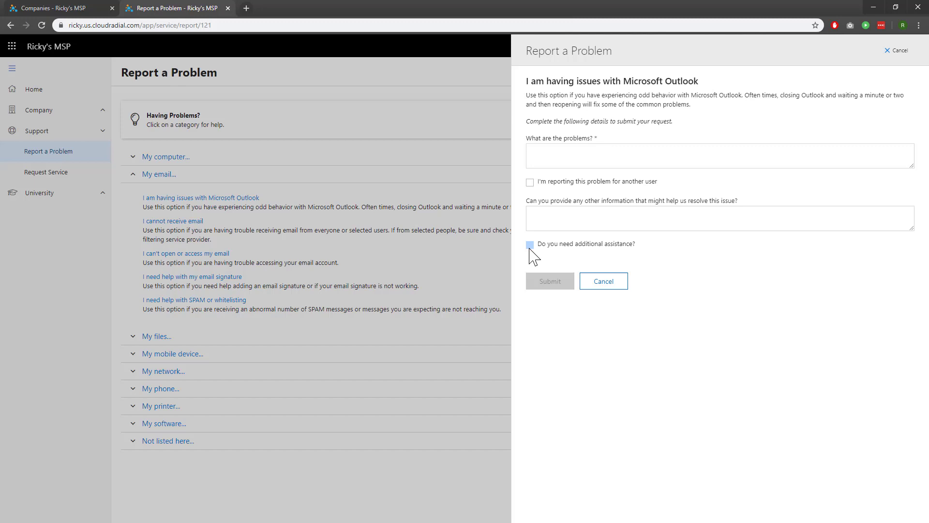
pyautogui.click(529, 244)
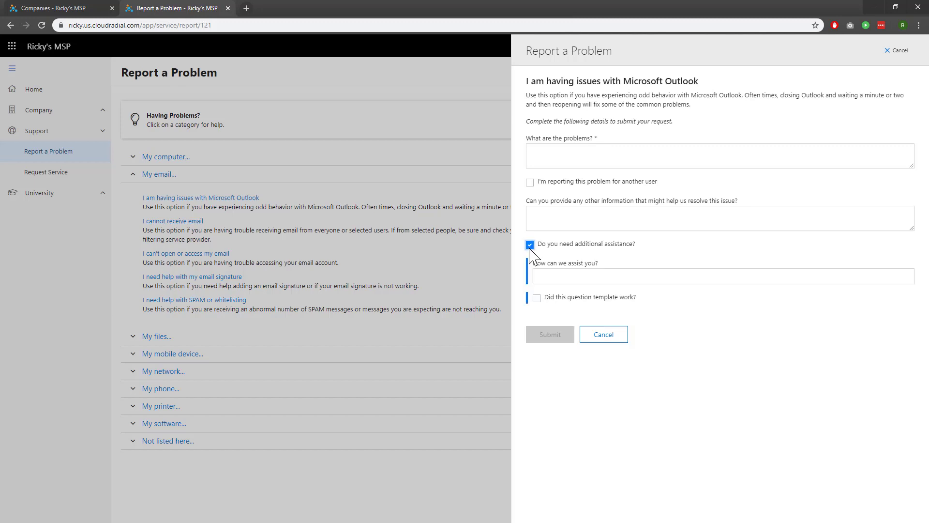